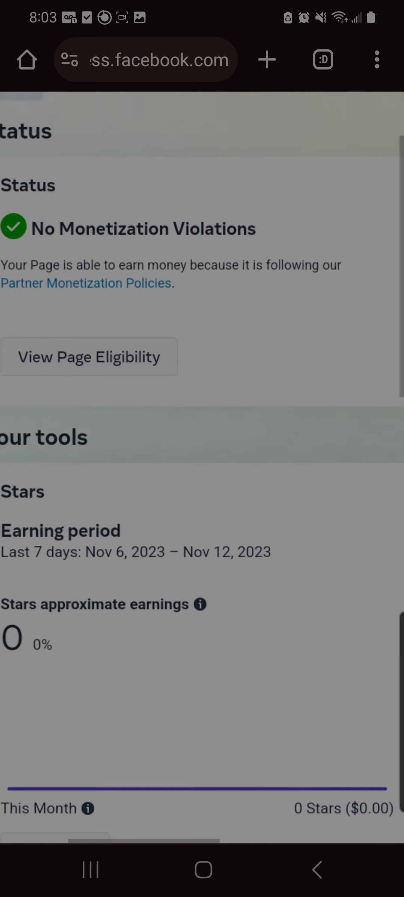
- Scroll the Monetization status page toward the View Page Eligibility option
scroll(up, 3)
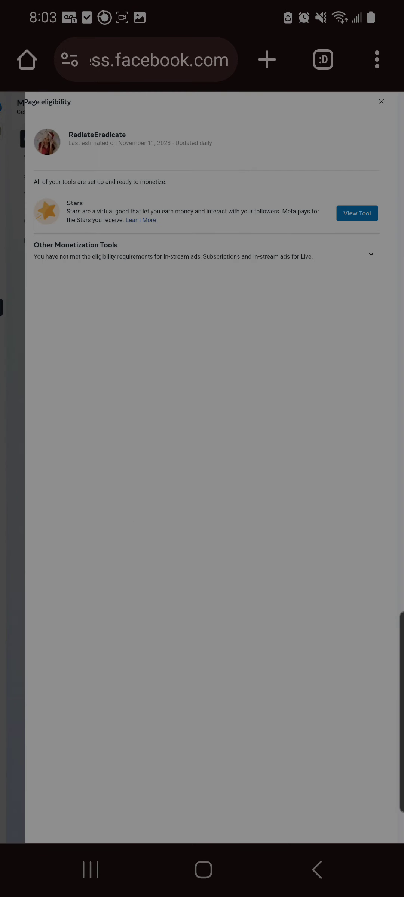
- Expand Other Monetization Tools to show In-stream ads criteria: Followers 91%, Eligible Minutes Viewed 1%
click(370, 254)
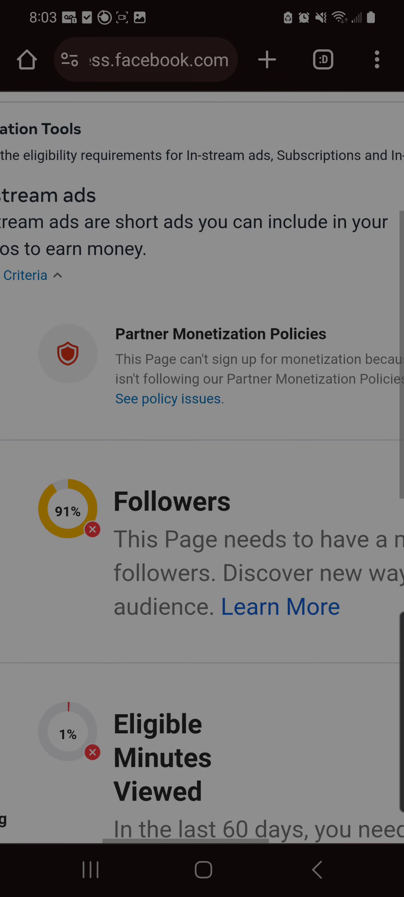
- Scroll back to the Main tab's Status section showing No Monetization Violations and zero Stars earnings
scroll(up, 3)
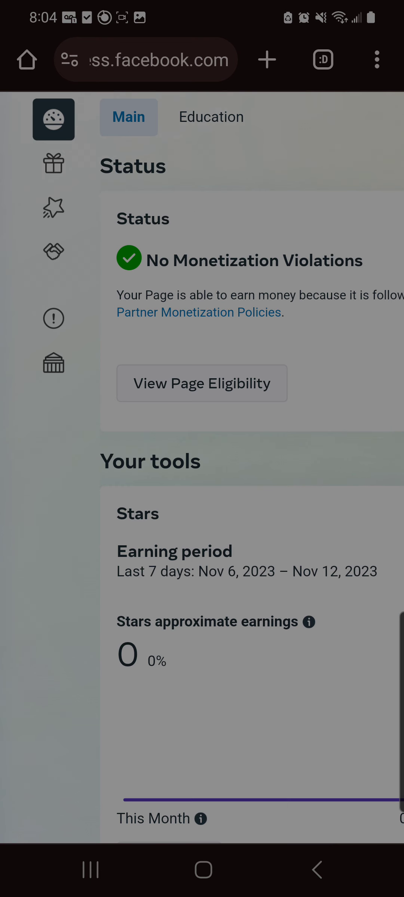
scroll(down, 3)
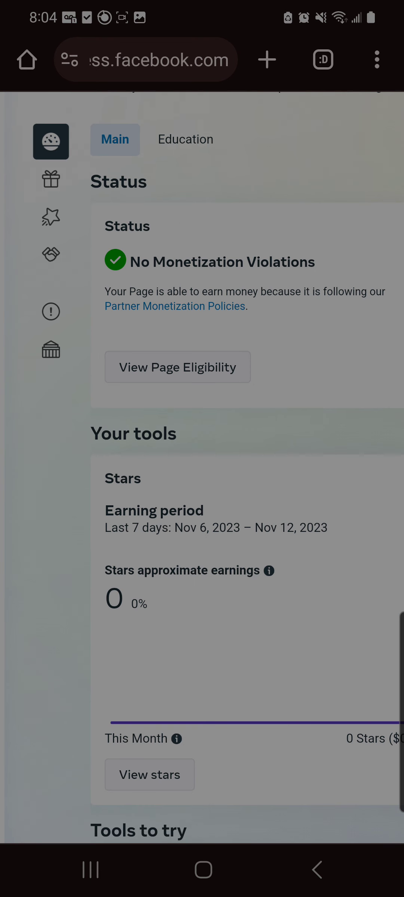